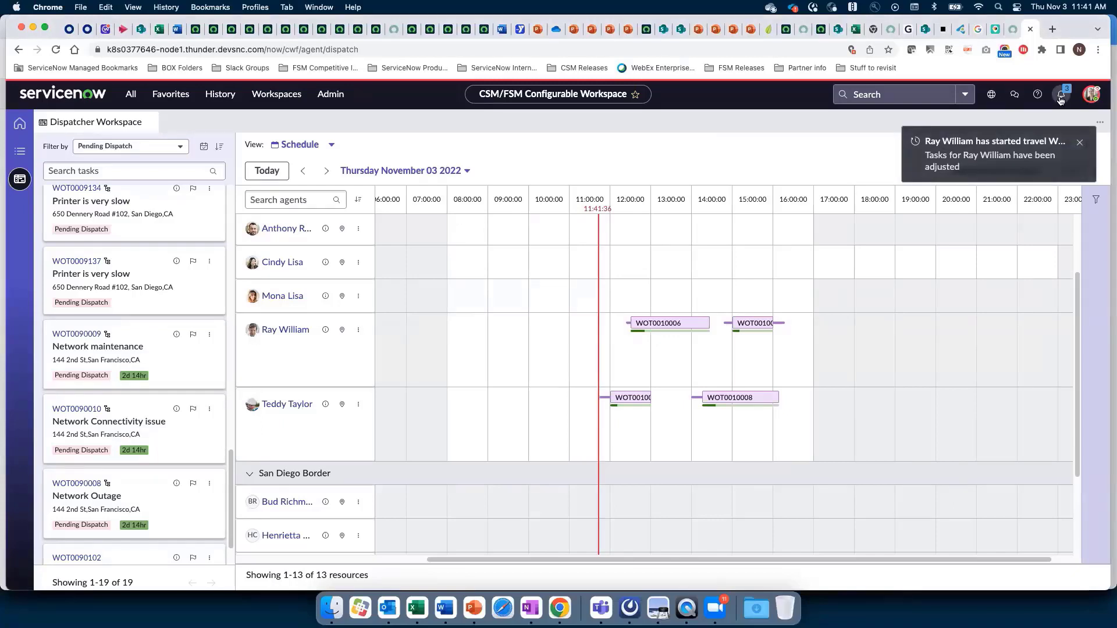
{"action": "left_click", "coordinate": [1060, 94]}
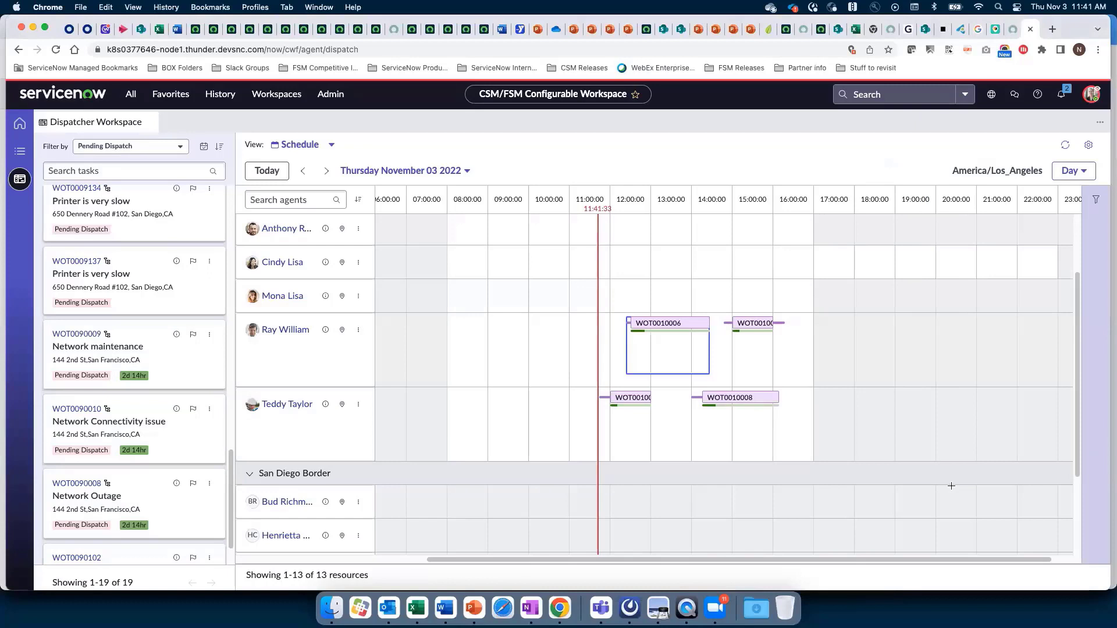
{"action": "left_click", "coordinate": [667, 323]}
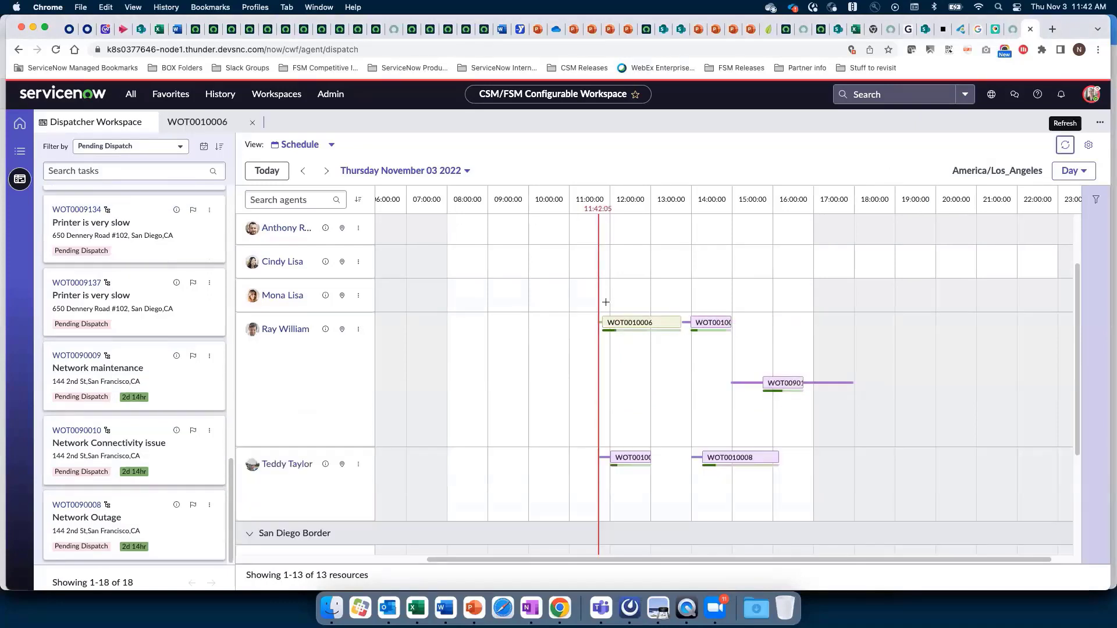
{"action": "mouse_move", "coordinate": [711, 332]}
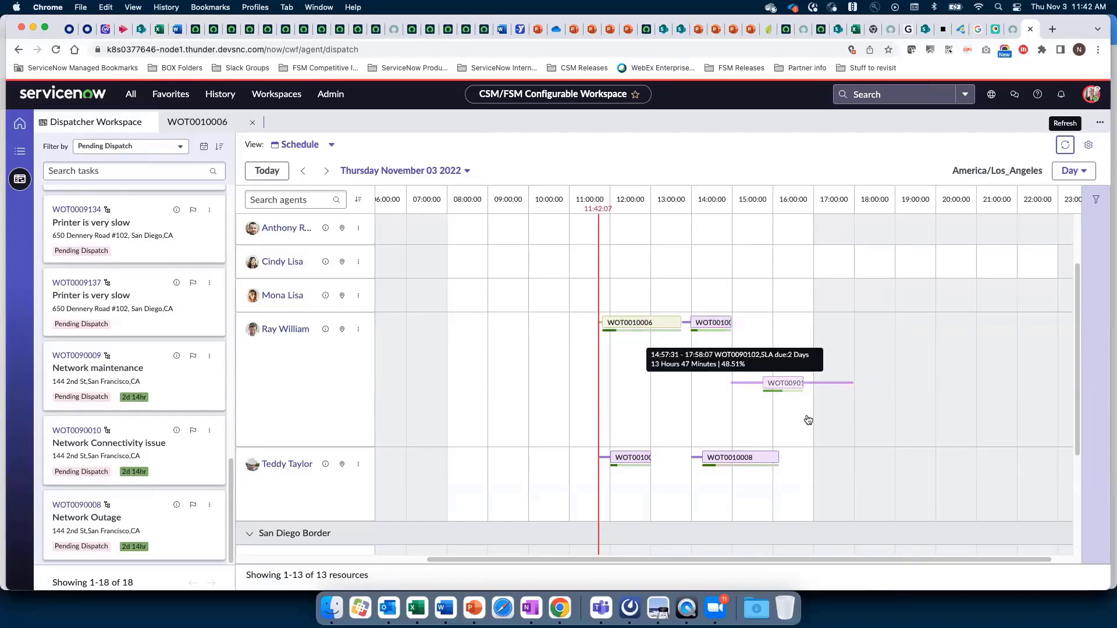
{"action": "mouse_move", "coordinate": [812, 434]}
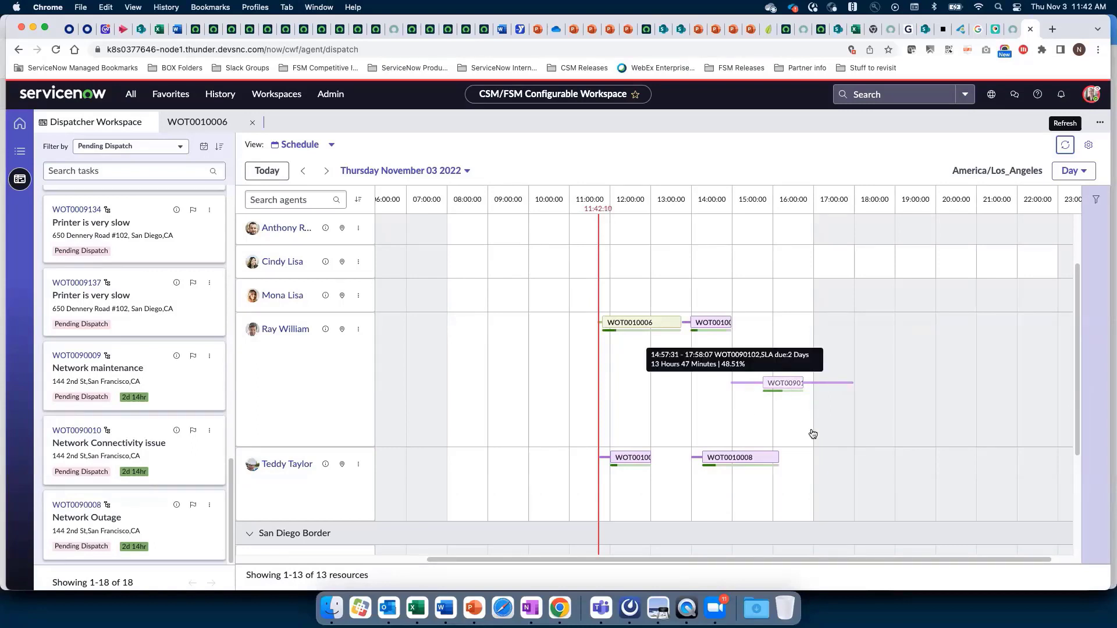
{"action": "mouse_move", "coordinate": [819, 387]}
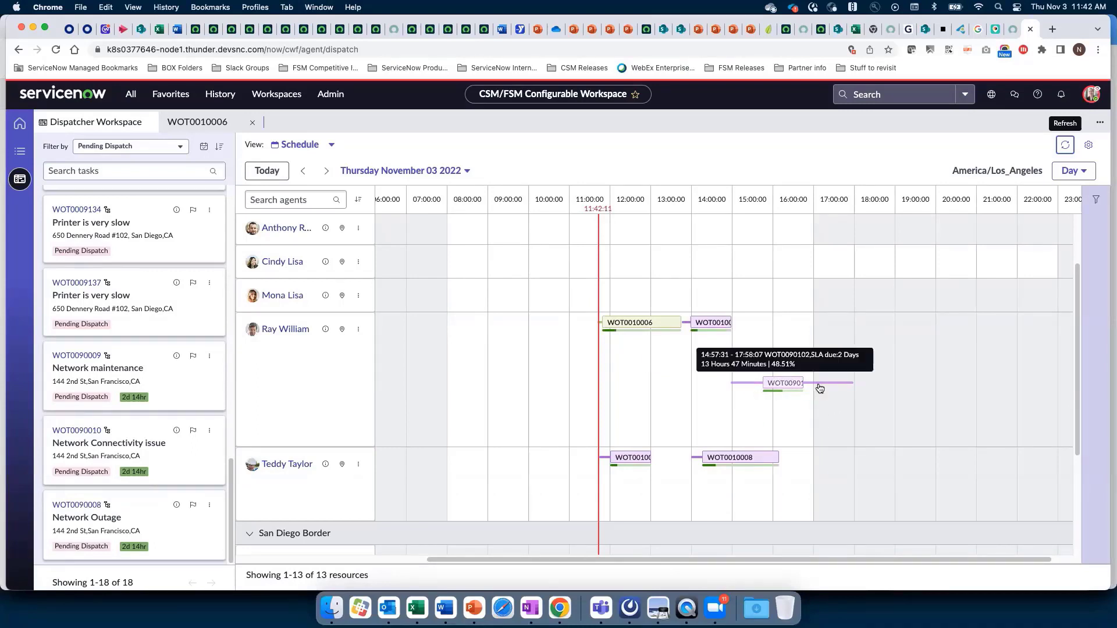
{"action": "mouse_move", "coordinate": [821, 388]}
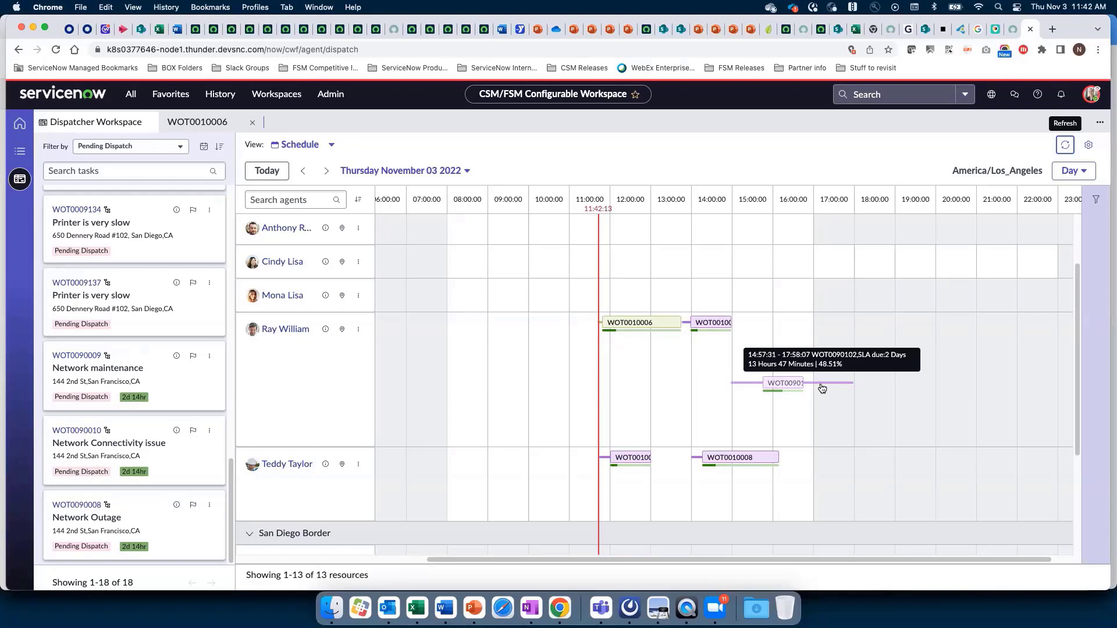
{"action": "mouse_move", "coordinate": [929, 435]}
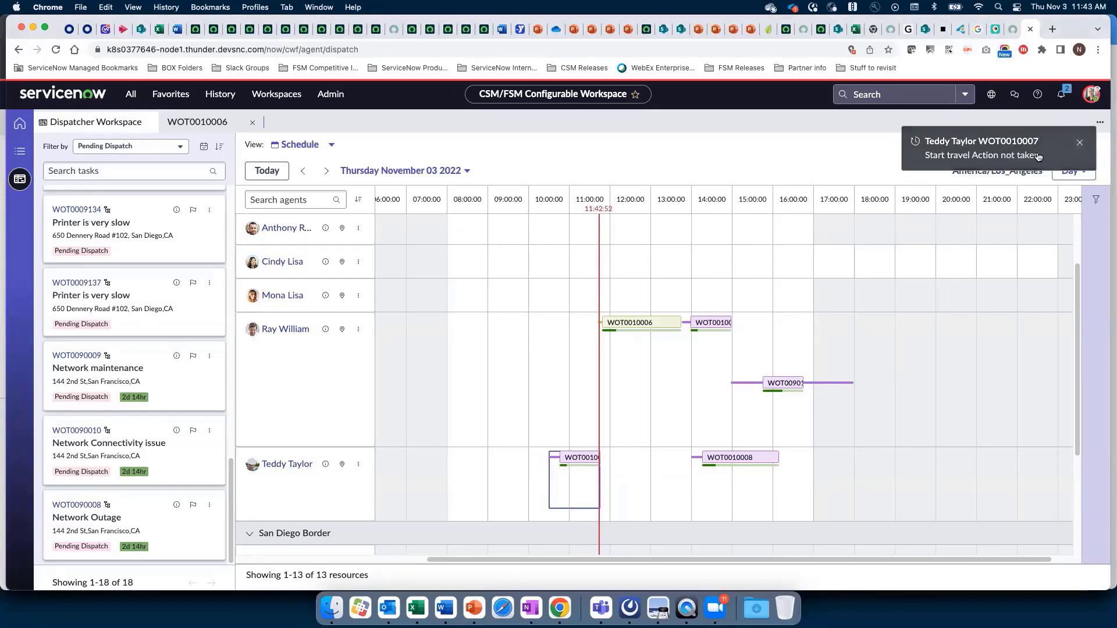
{"action": "mouse_move", "coordinate": [1020, 135]}
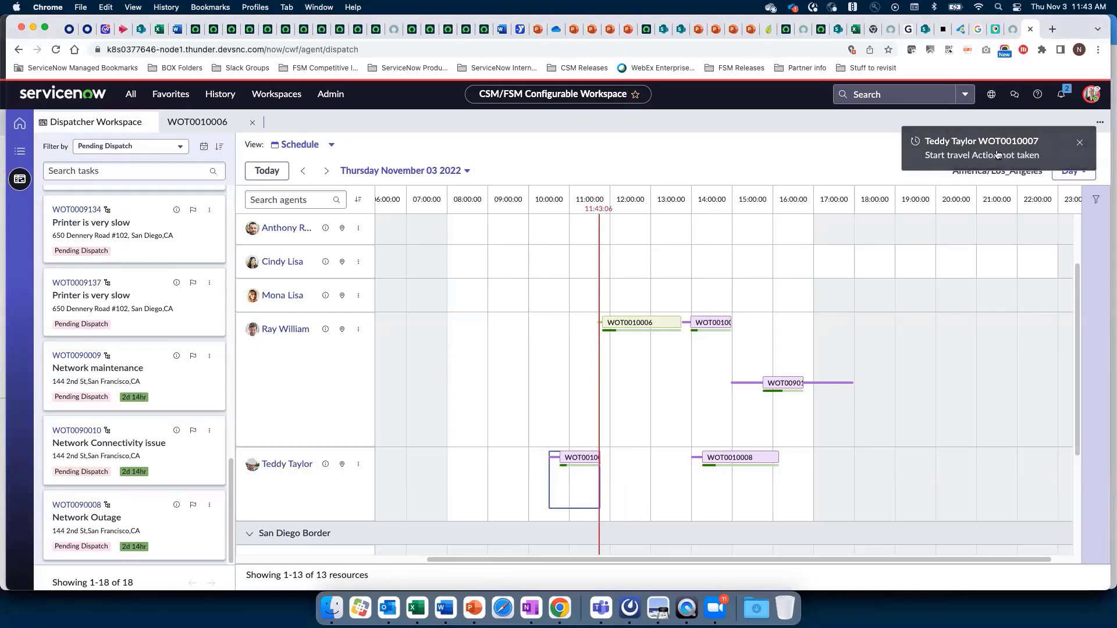
{"action": "mouse_move", "coordinate": [556, 465]}
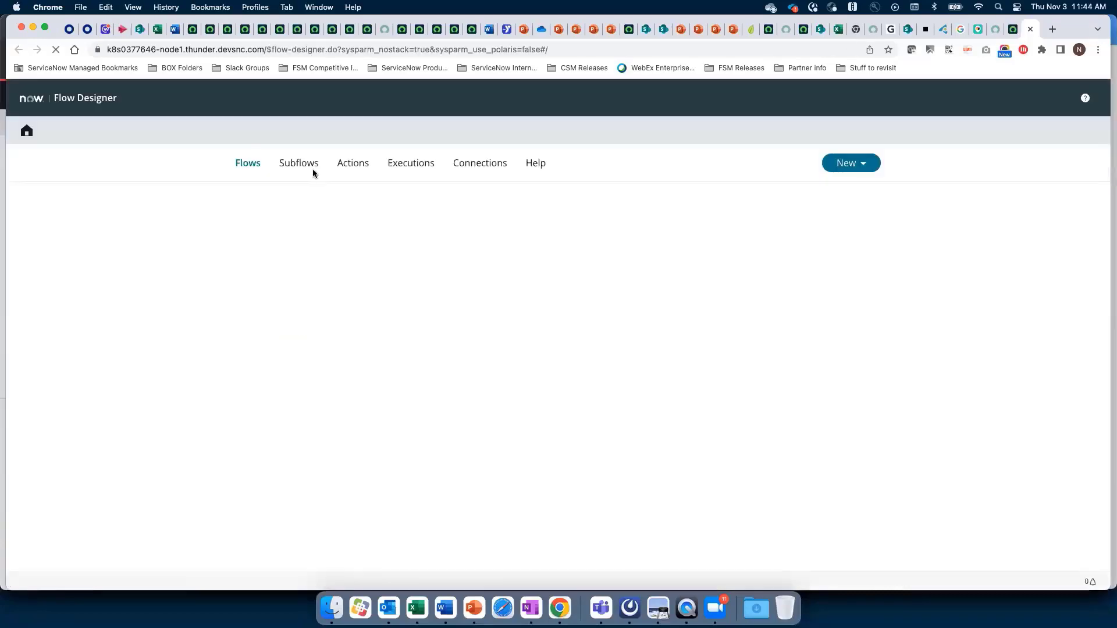
Filter the Flows list to the Field Service Management Scheduling application via Show Matching.
{"action": "right_click", "coordinate": [574, 297]}
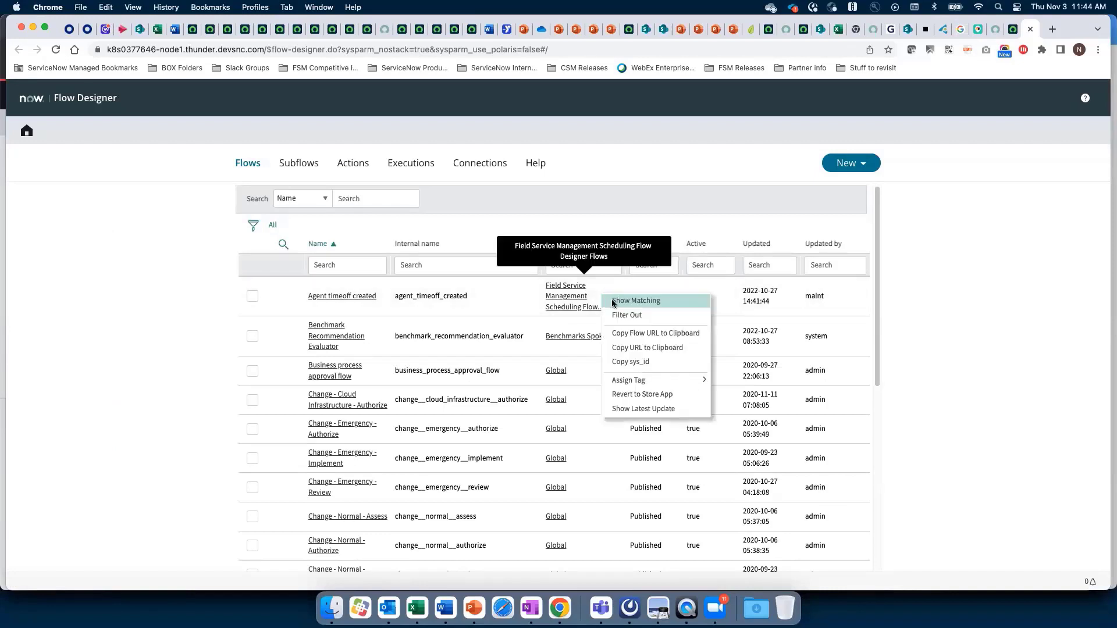
{"action": "left_click", "coordinate": [635, 300]}
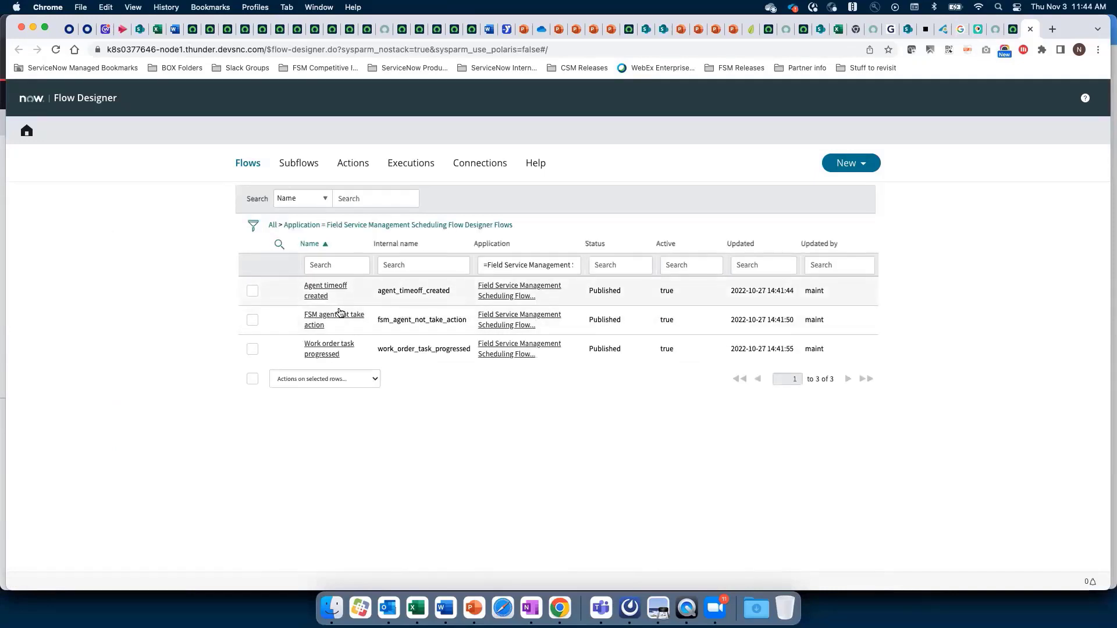
{"action": "mouse_move", "coordinate": [333, 319]}
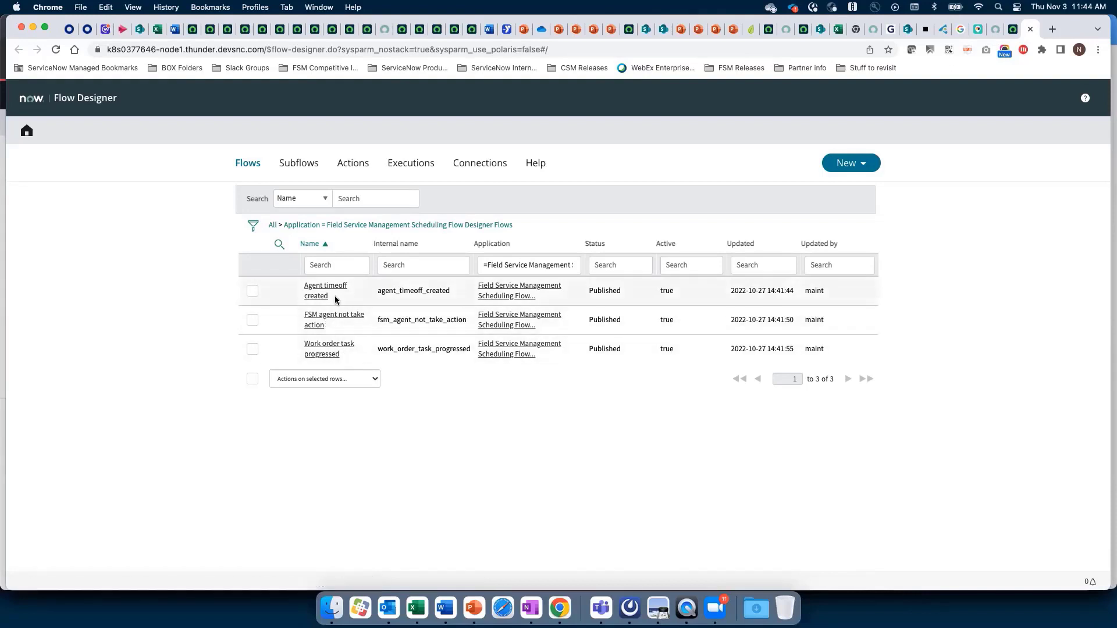
{"action": "mouse_move", "coordinate": [329, 349]}
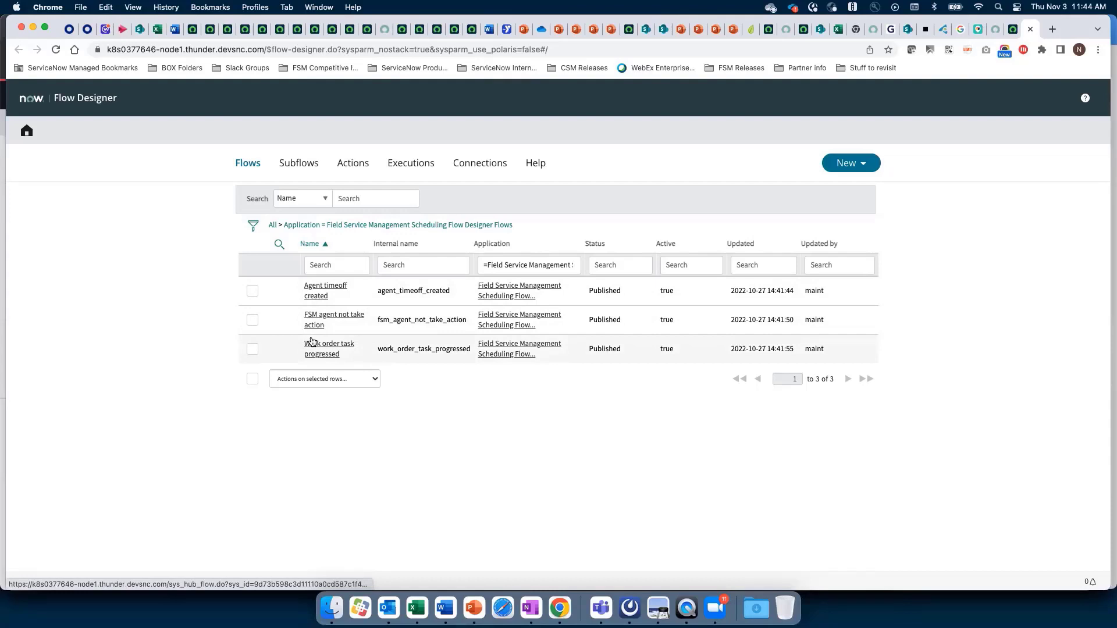
Open the Work order task progressed flow and view its Agent schedule status check action.
{"action": "left_click", "coordinate": [328, 348]}
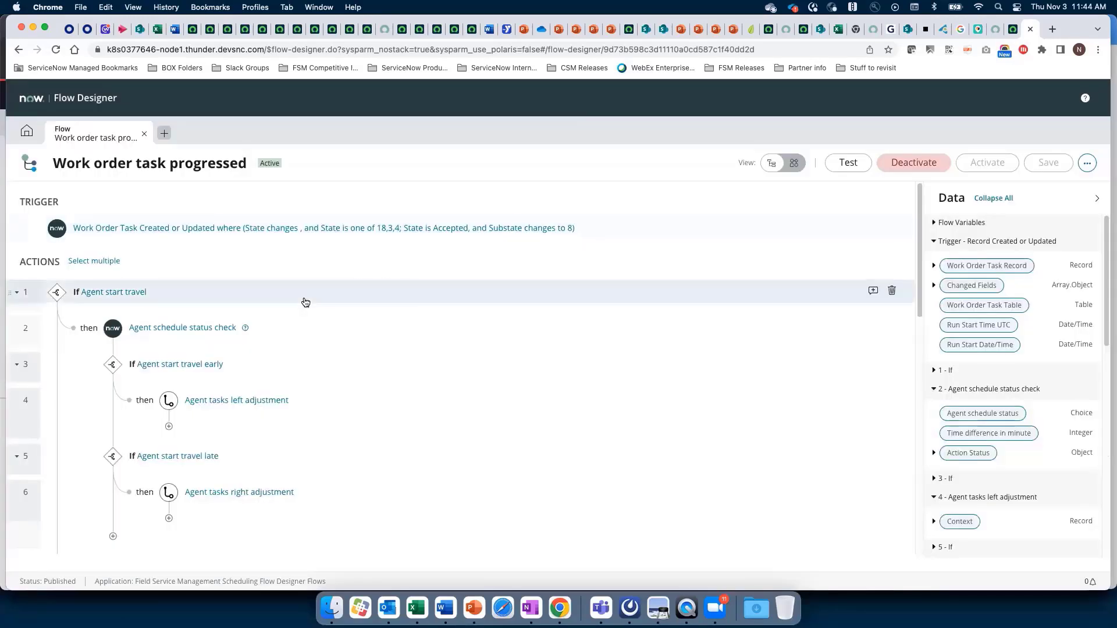
{"action": "mouse_move", "coordinate": [114, 289]}
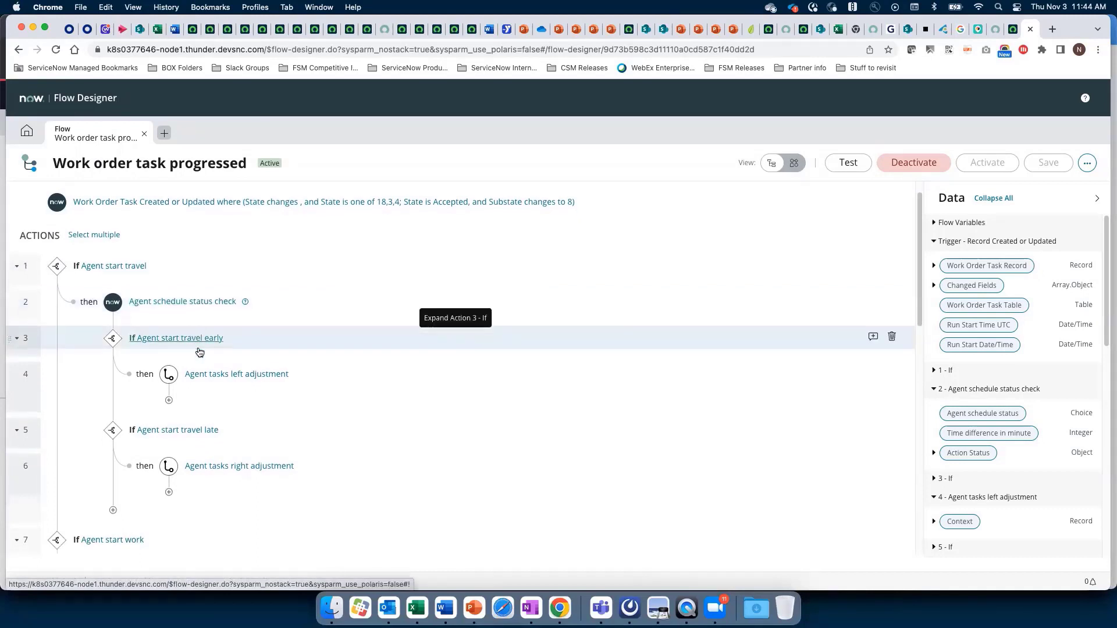
{"action": "scroll", "scroll_direction": "down", "scroll_amount": 3}
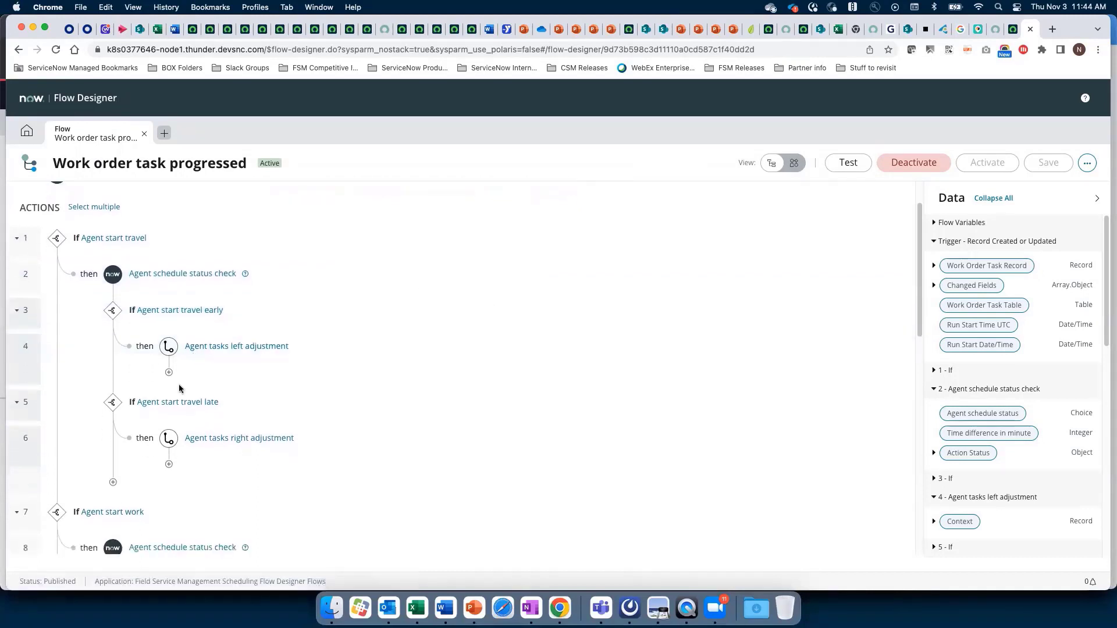
{"action": "scroll", "scroll_direction": "up", "scroll_amount": 3}
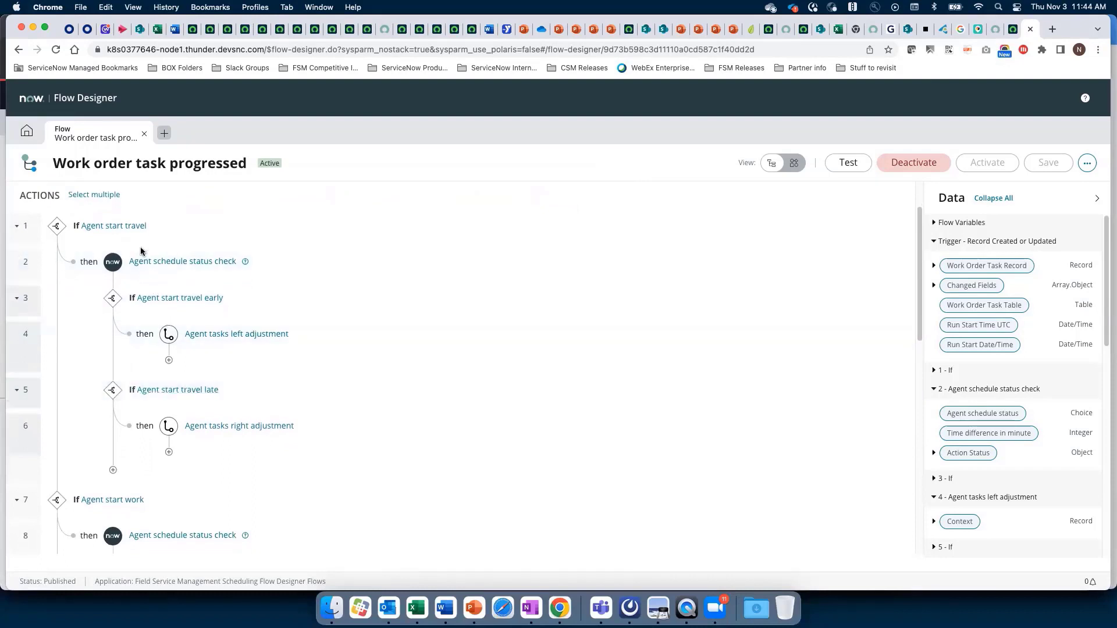
{"action": "left_click", "coordinate": [181, 261]}
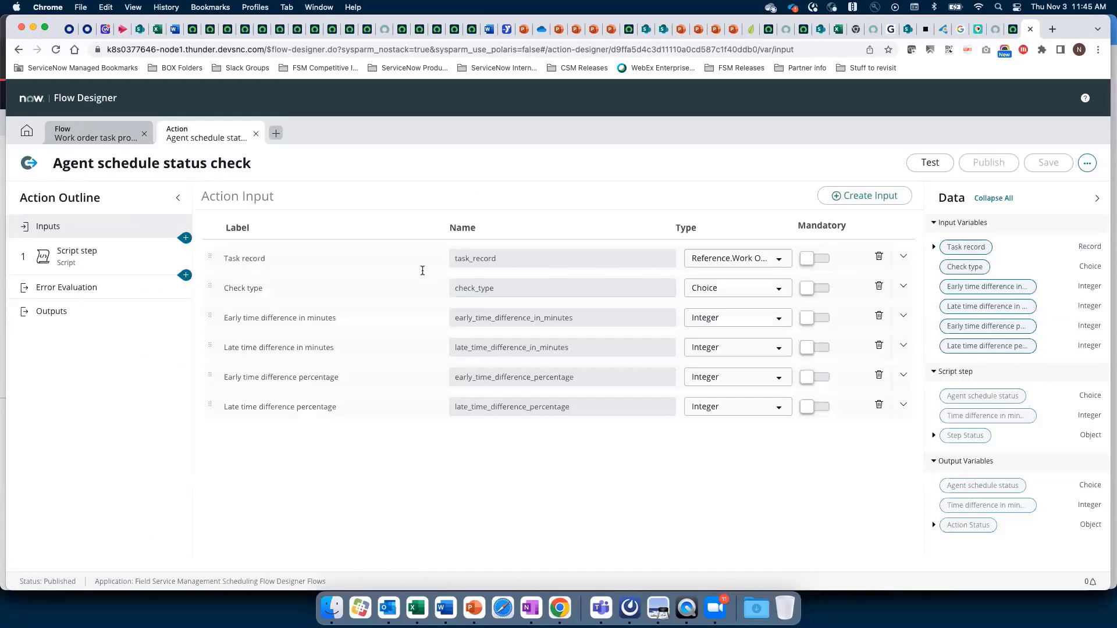
{"action": "left_click", "coordinate": [95, 133]}
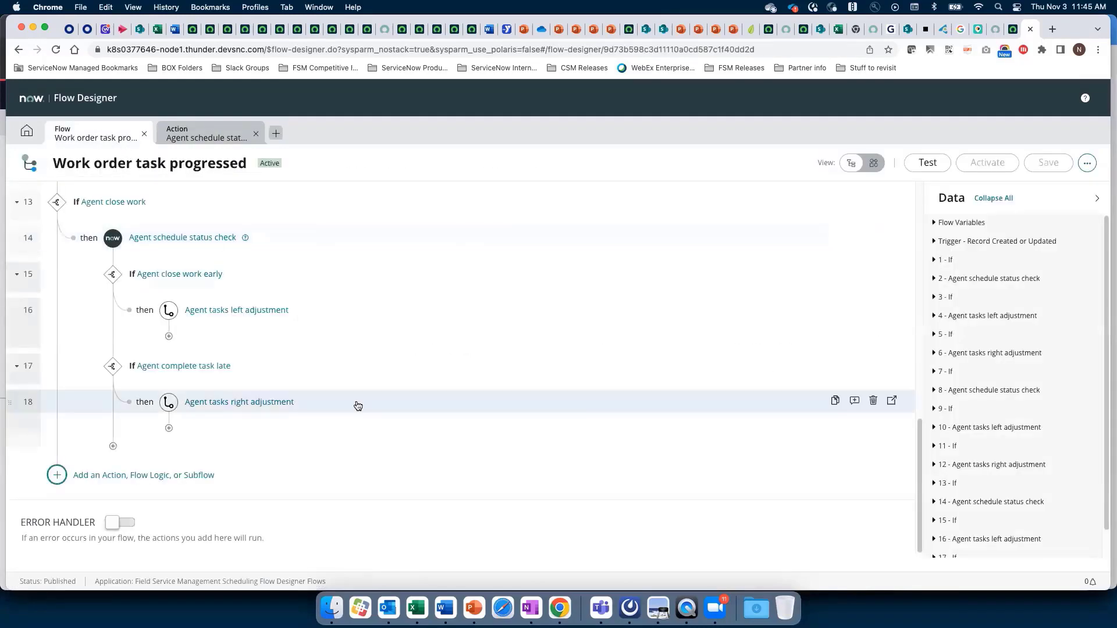
{"action": "mouse_move", "coordinate": [504, 396]}
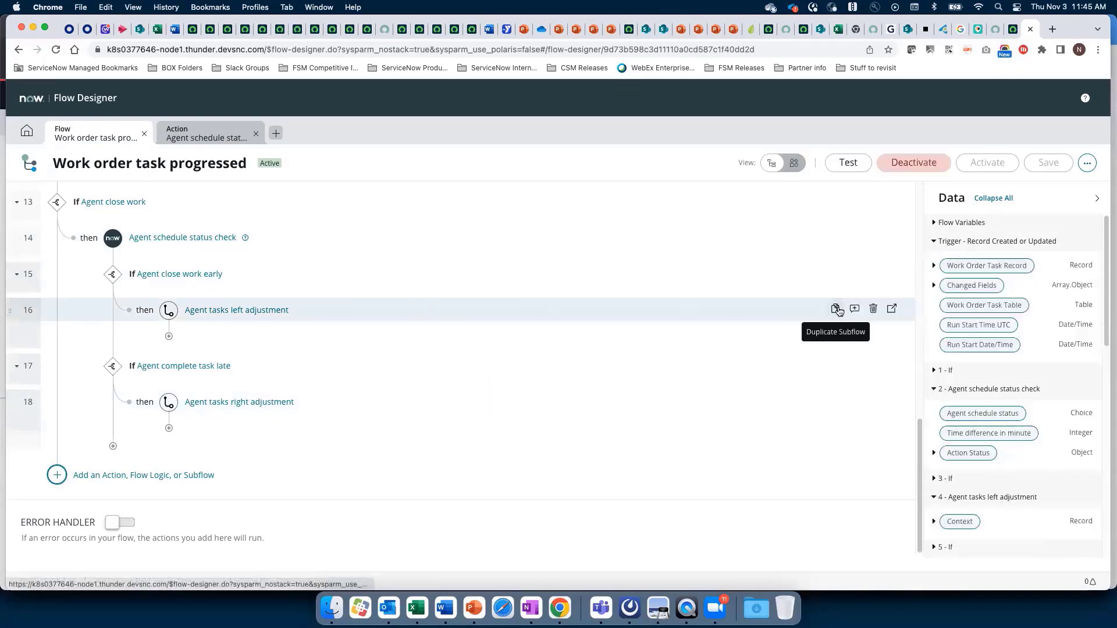
Open the Agent tasks left adjustment subflow, then its nested Run task recommendation subflow.
{"action": "left_click", "coordinate": [835, 309]}
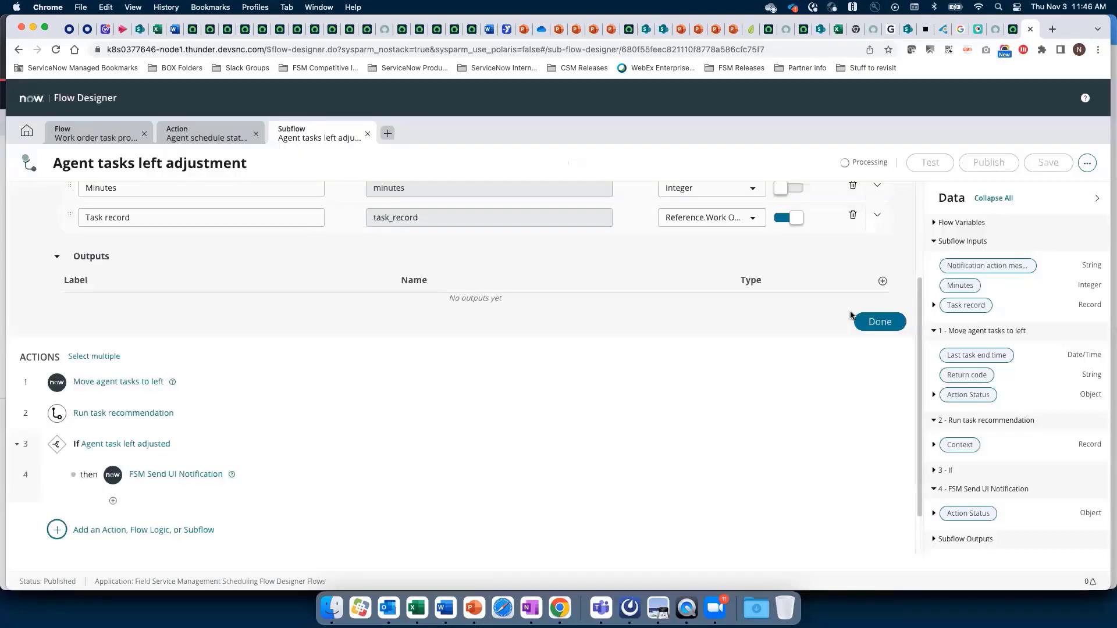
{"action": "scroll", "scroll_direction": "down", "scroll_amount": 3}
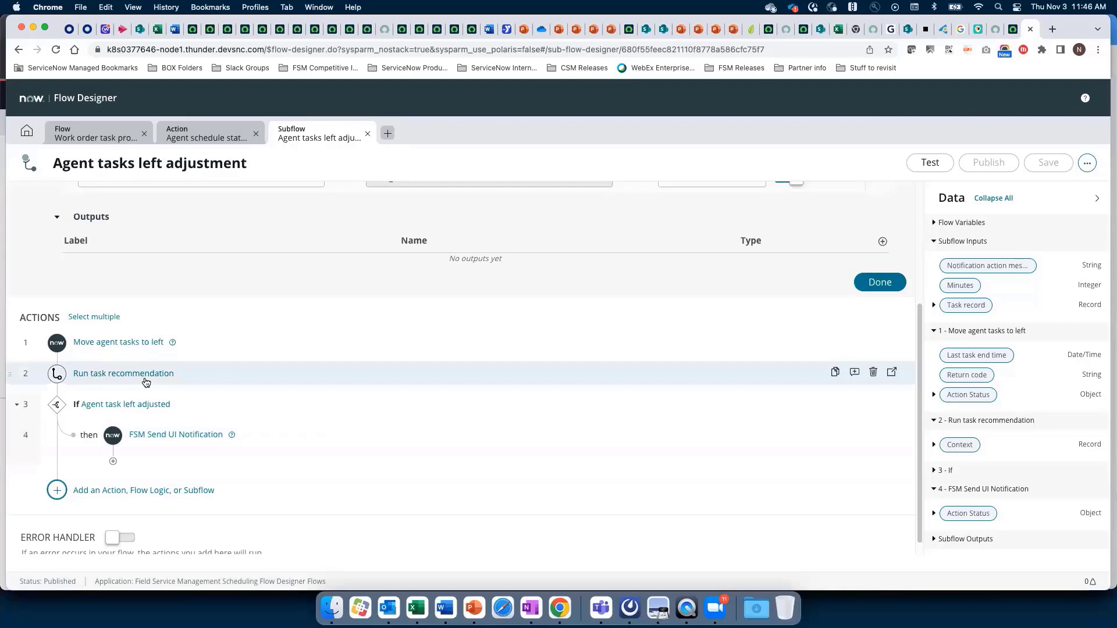
{"action": "mouse_move", "coordinate": [891, 372]}
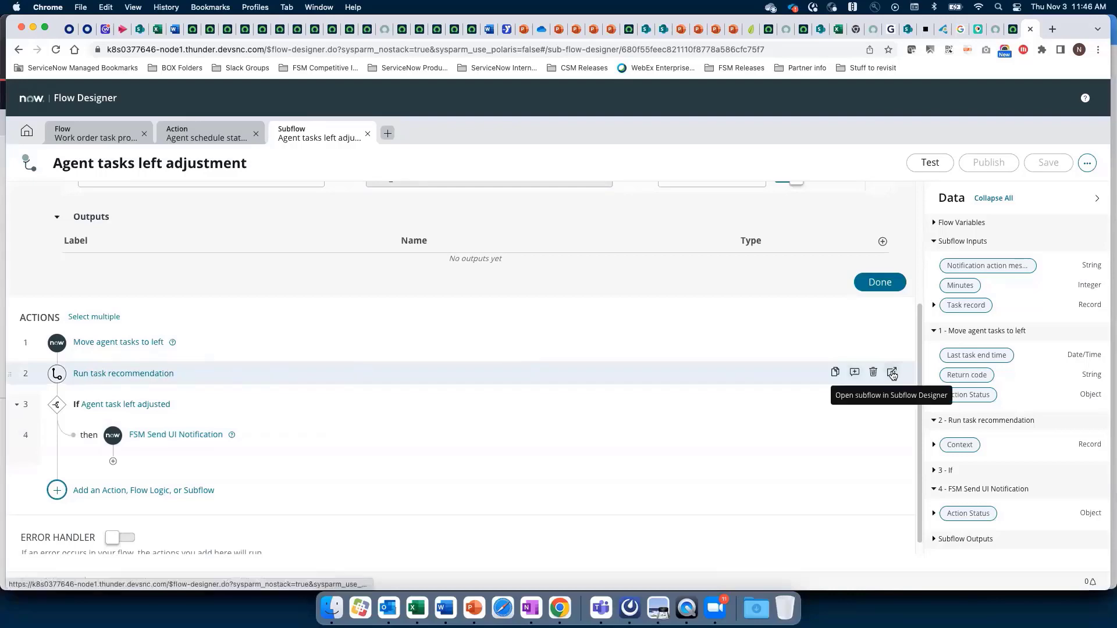
{"action": "left_click", "coordinate": [891, 372]}
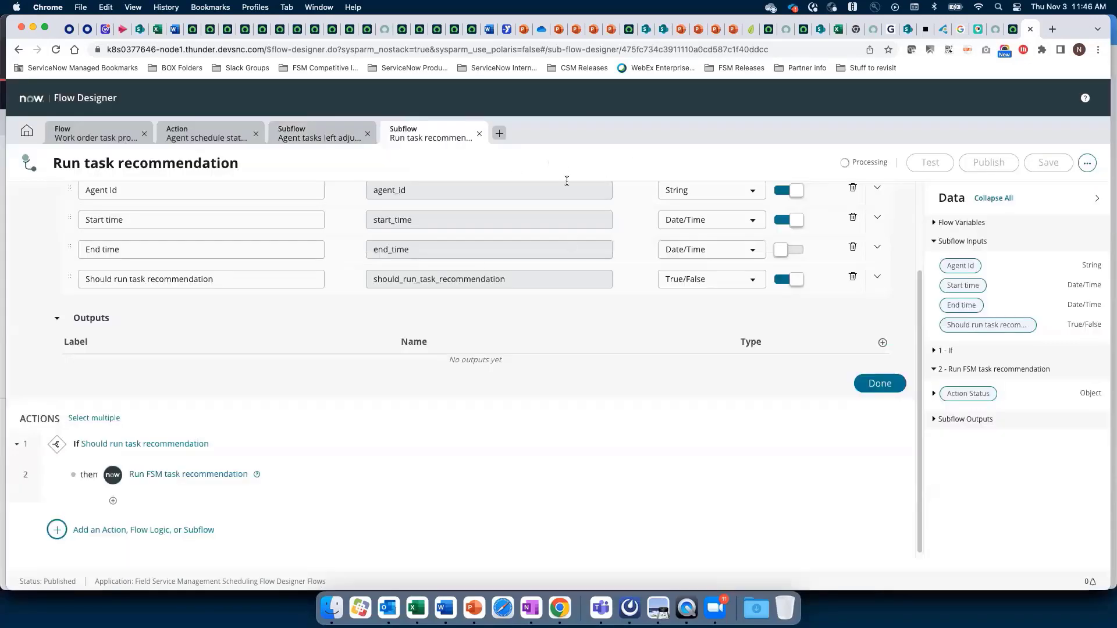
{"action": "scroll", "scroll_direction": "up", "scroll_amount": 3}
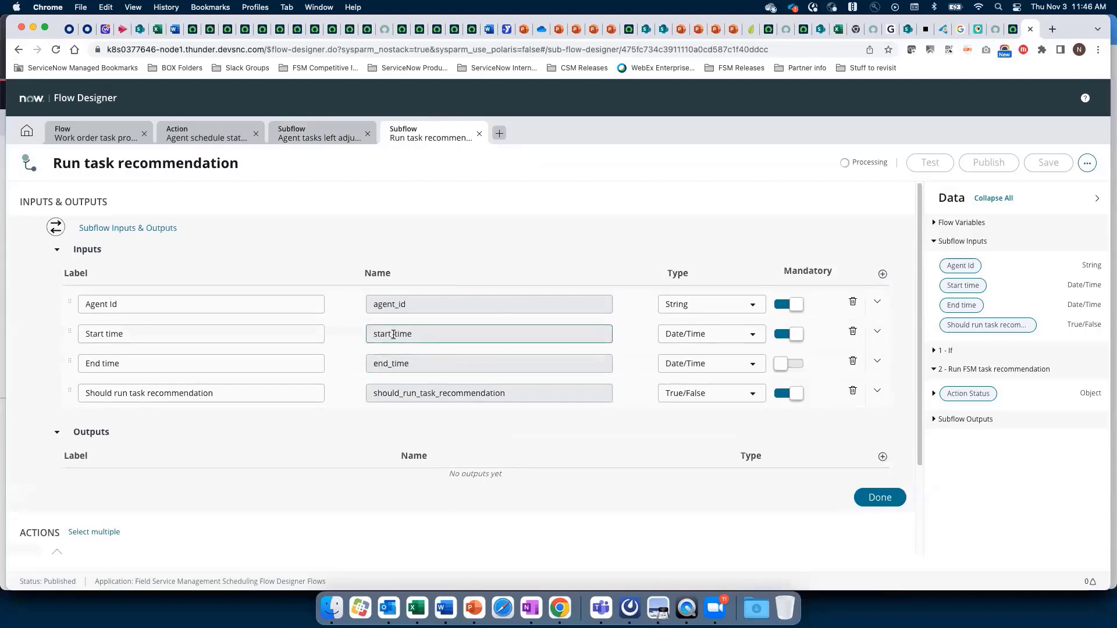